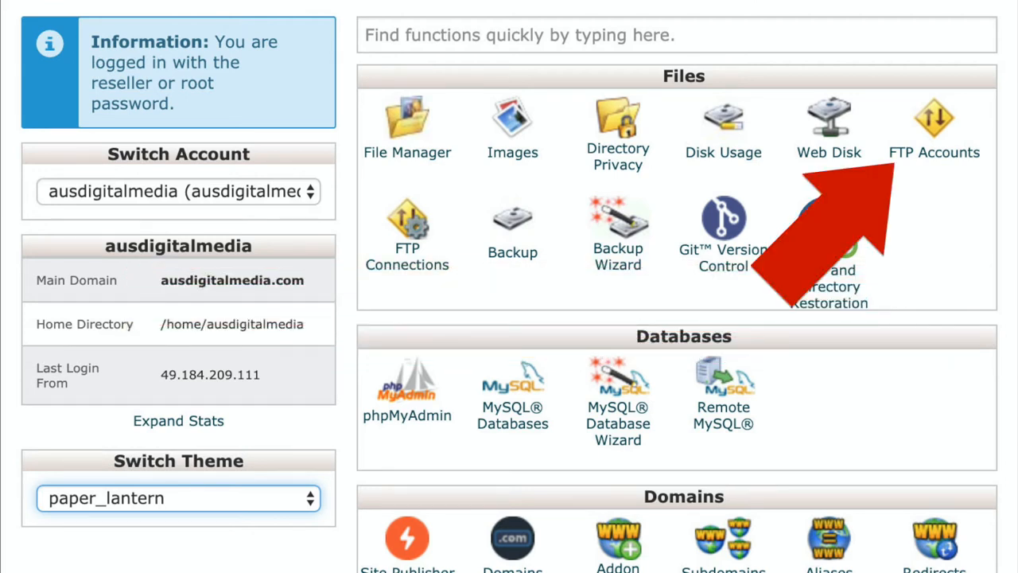
Open FTP Accounts from the Files section of the cPanel home page
{"action": "left_click", "coordinate": [933, 119]}
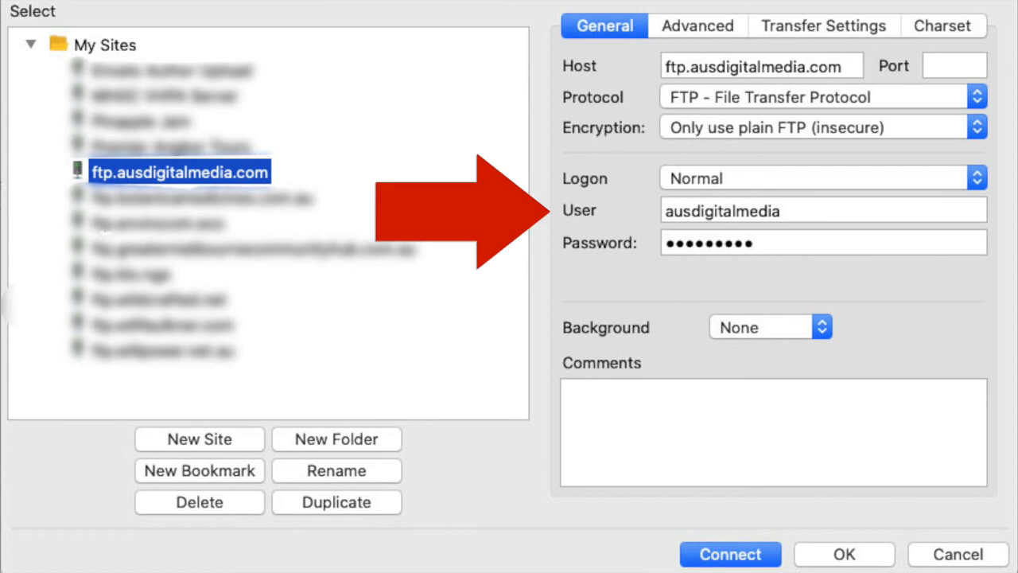
Connect to ftp.ausdigitalmedia.com, then view the saved site's Advanced settings in Site Manager
{"action": "left_click", "coordinate": [729, 554]}
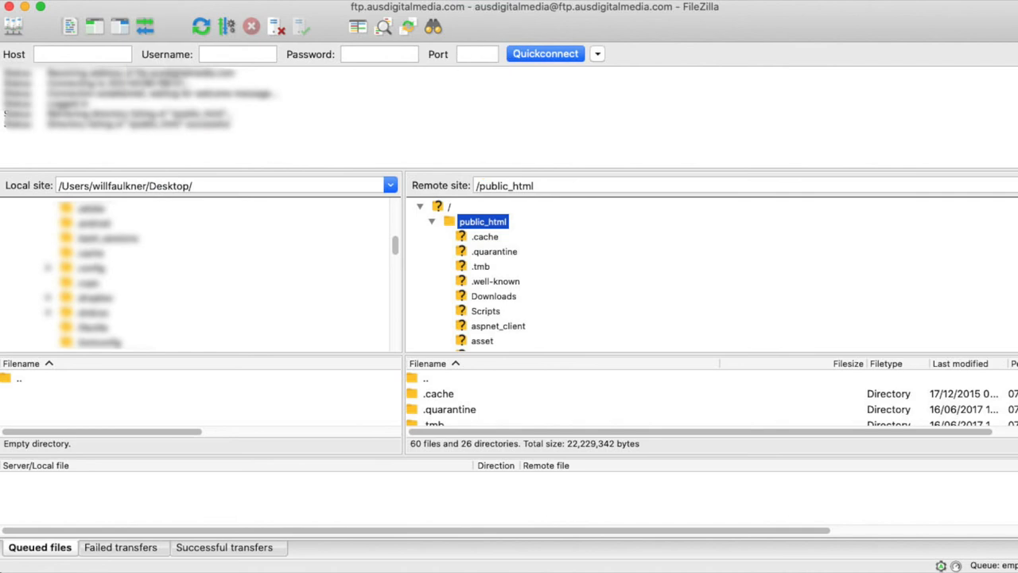
{"action": "left_click", "coordinate": [14, 26]}
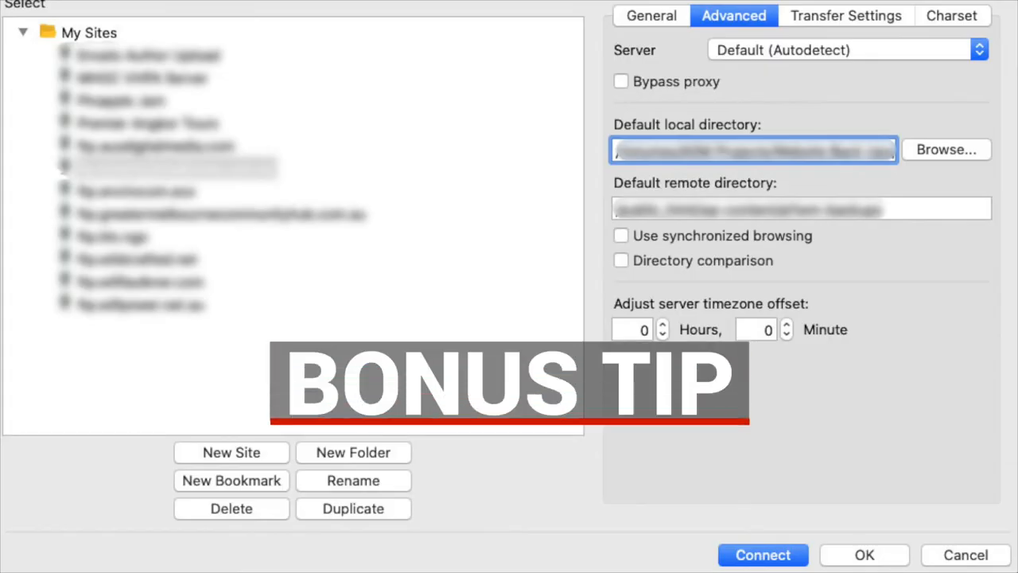